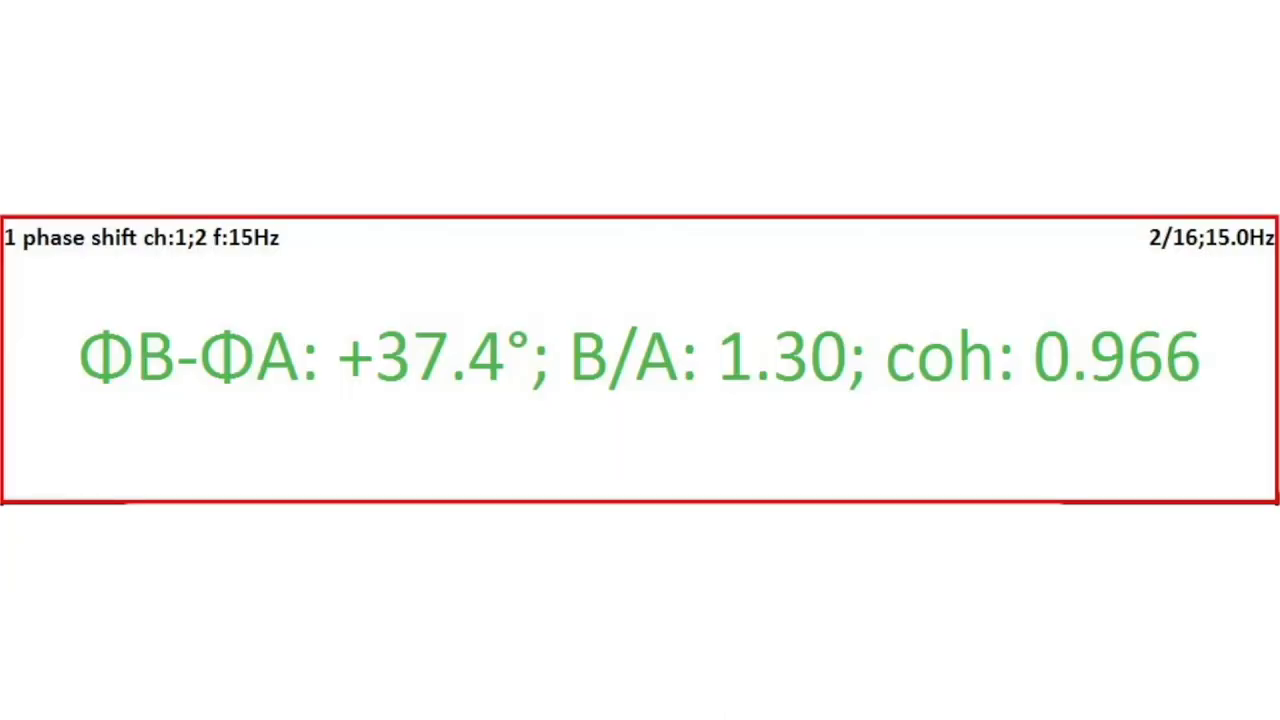
# Choose the 1-10 range in the Orders field for the channel 1 µm measurement.
pyautogui.click(438, 356)
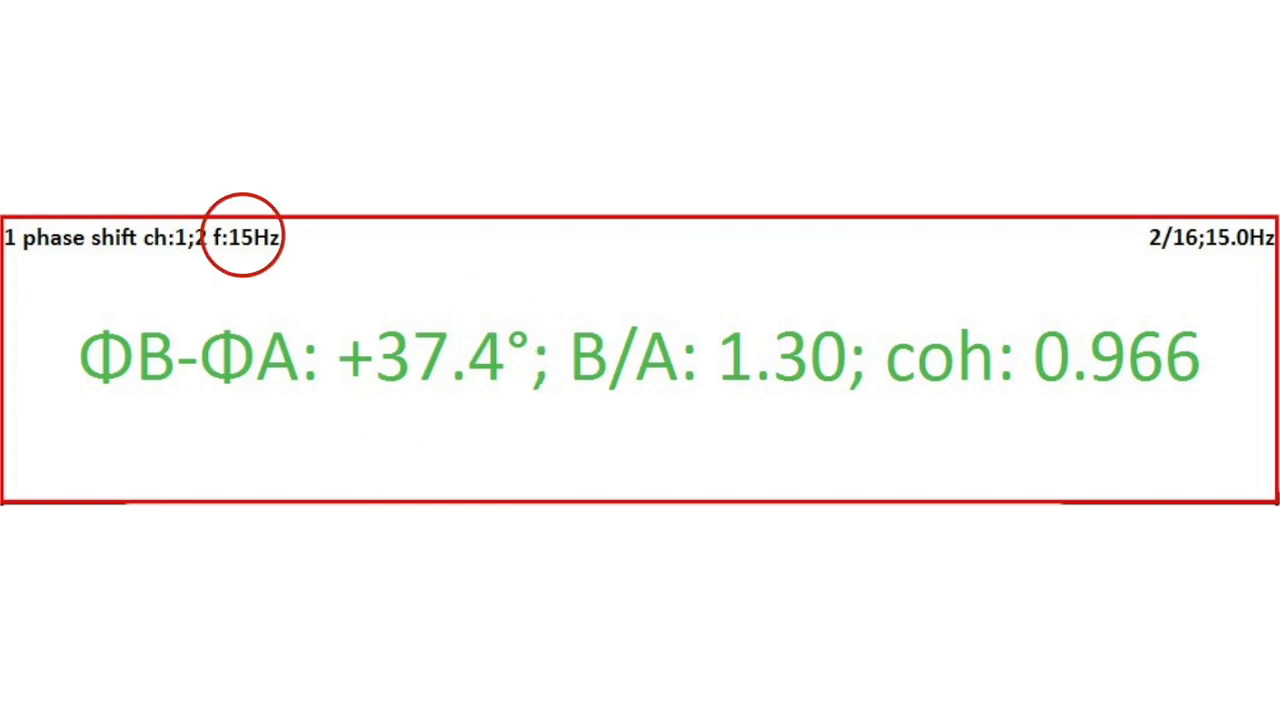
pyautogui.moveTo(786, 360)
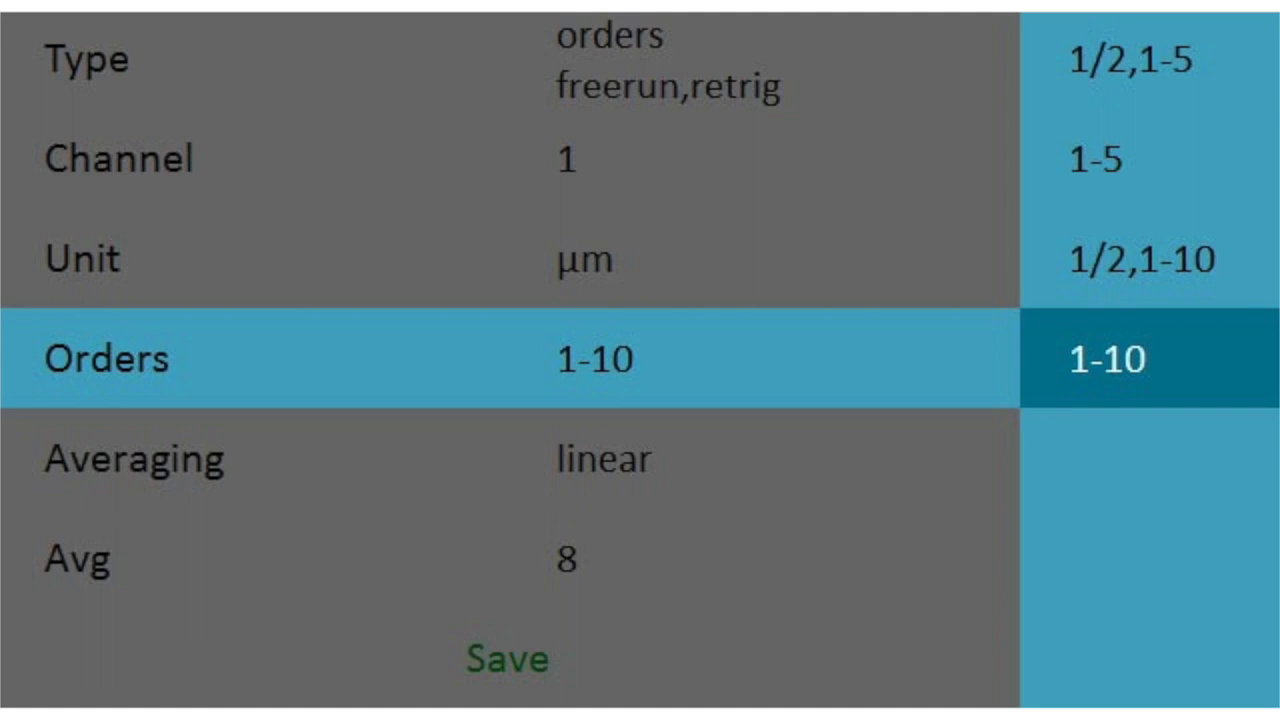
# Set Type to order spectrum: channel 1, Hanning window, 400 lines, 25 orders.
pyautogui.click(506, 658)
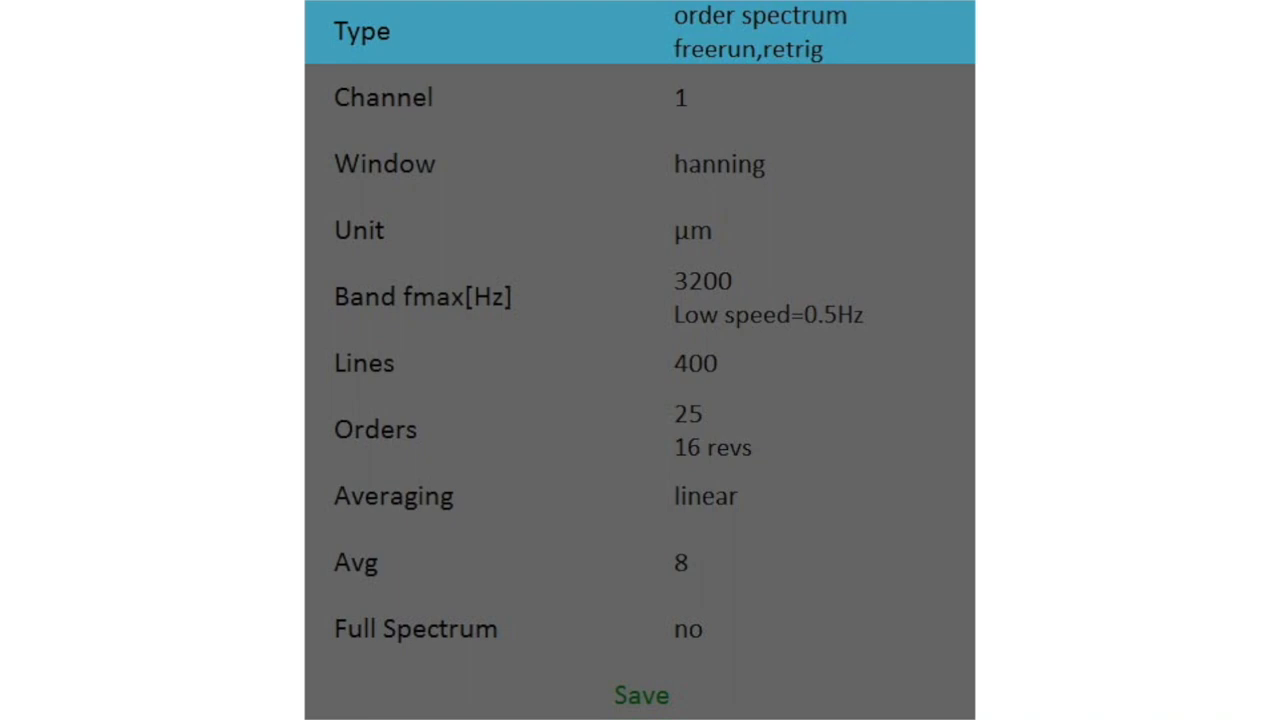
pyautogui.click(640, 694)
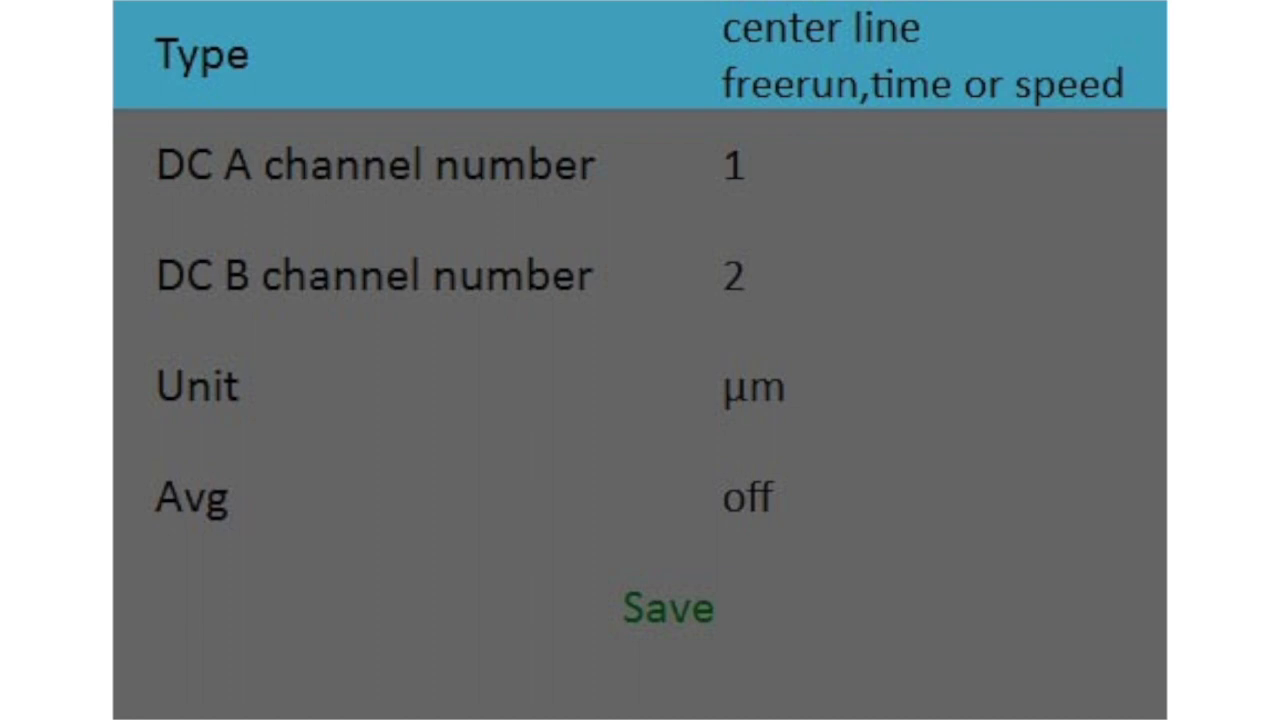
pyautogui.click(668, 608)
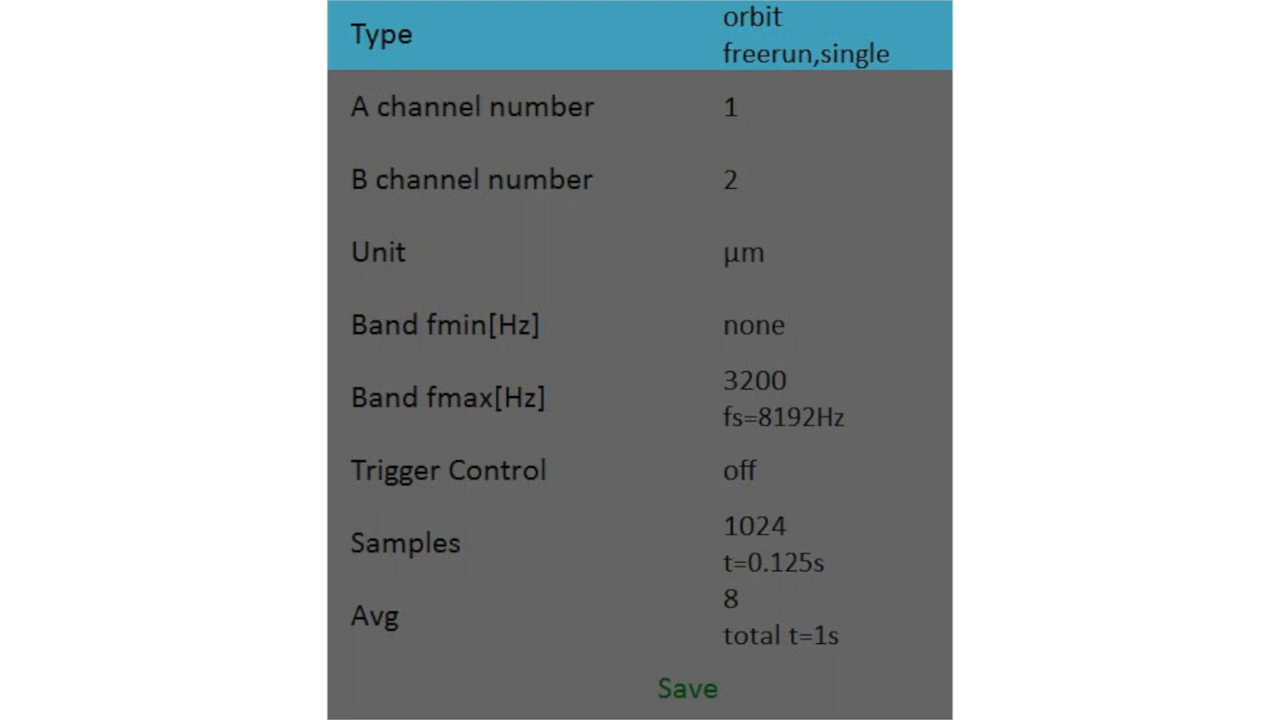
# Set Type to orbit (freerun, single) with A channel 1, B channel 2, in µm.
pyautogui.click(680, 686)
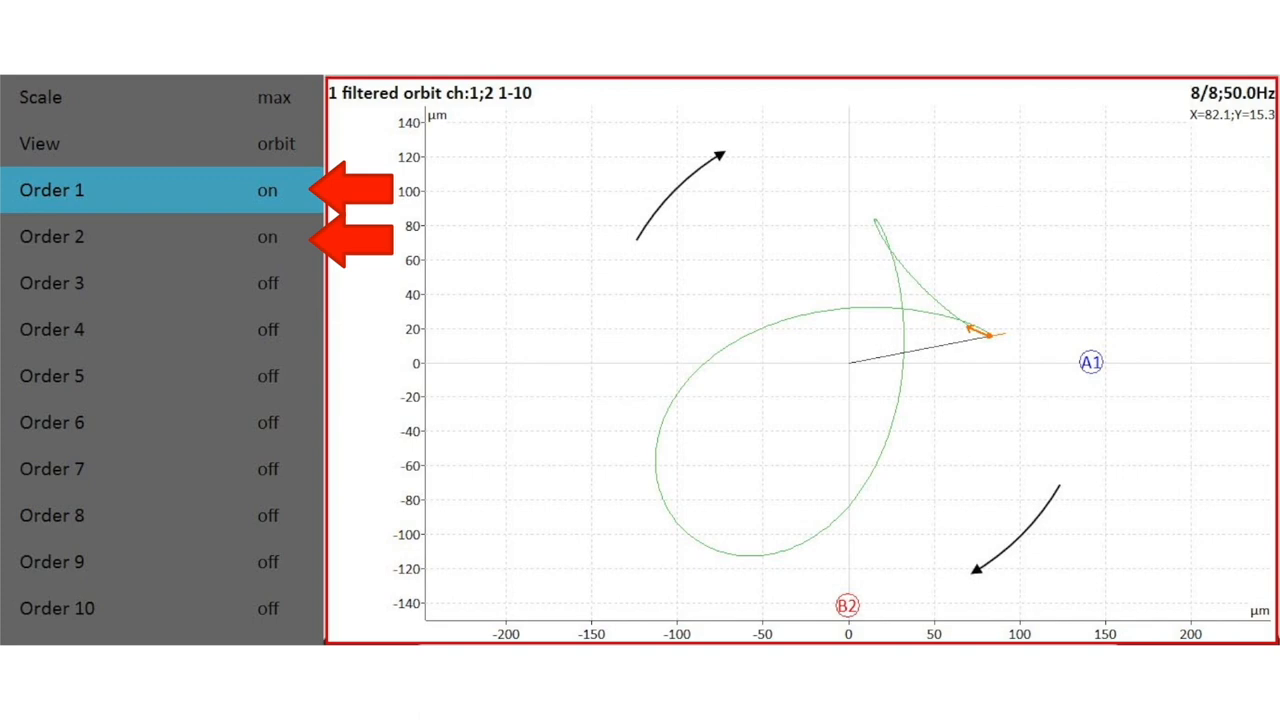
# Enable only Order 1 and Order 2 in the filtered orbit, leaving orders 3-10 off.
pyautogui.click(52, 282)
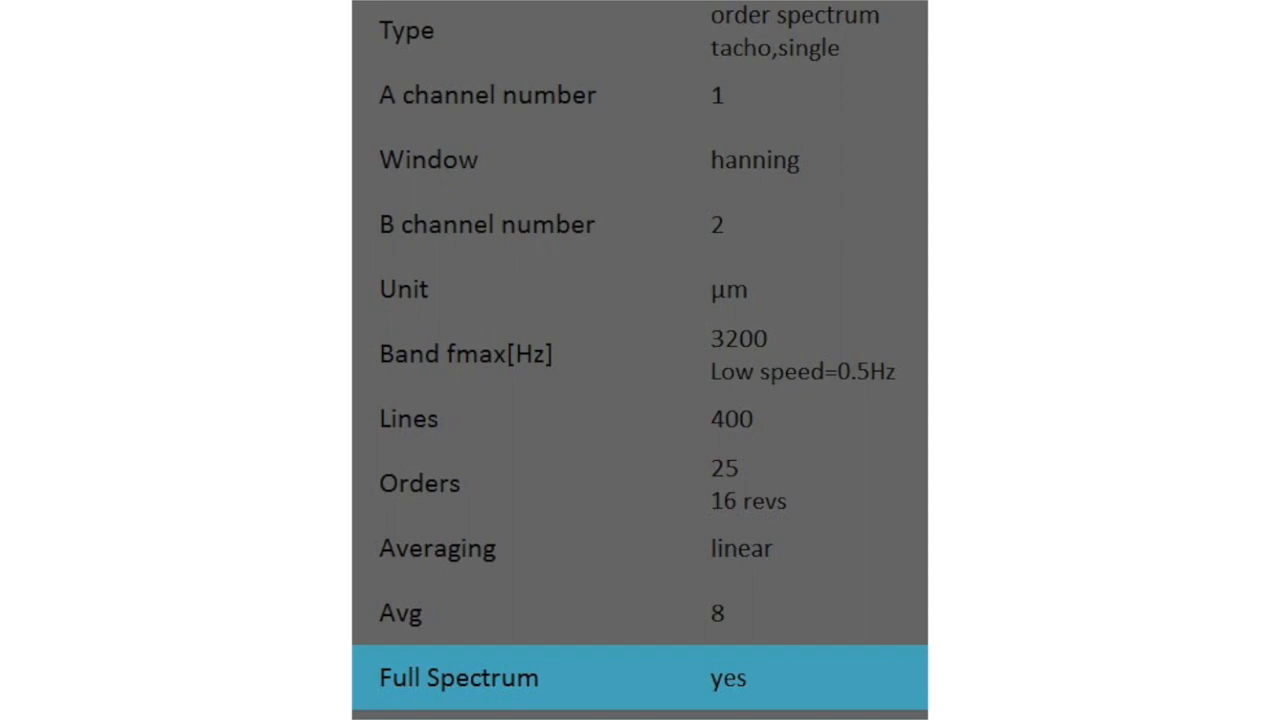
# Set Full Spectrum to yes in the two-channel order spectrum setup.
pyautogui.click(456, 680)
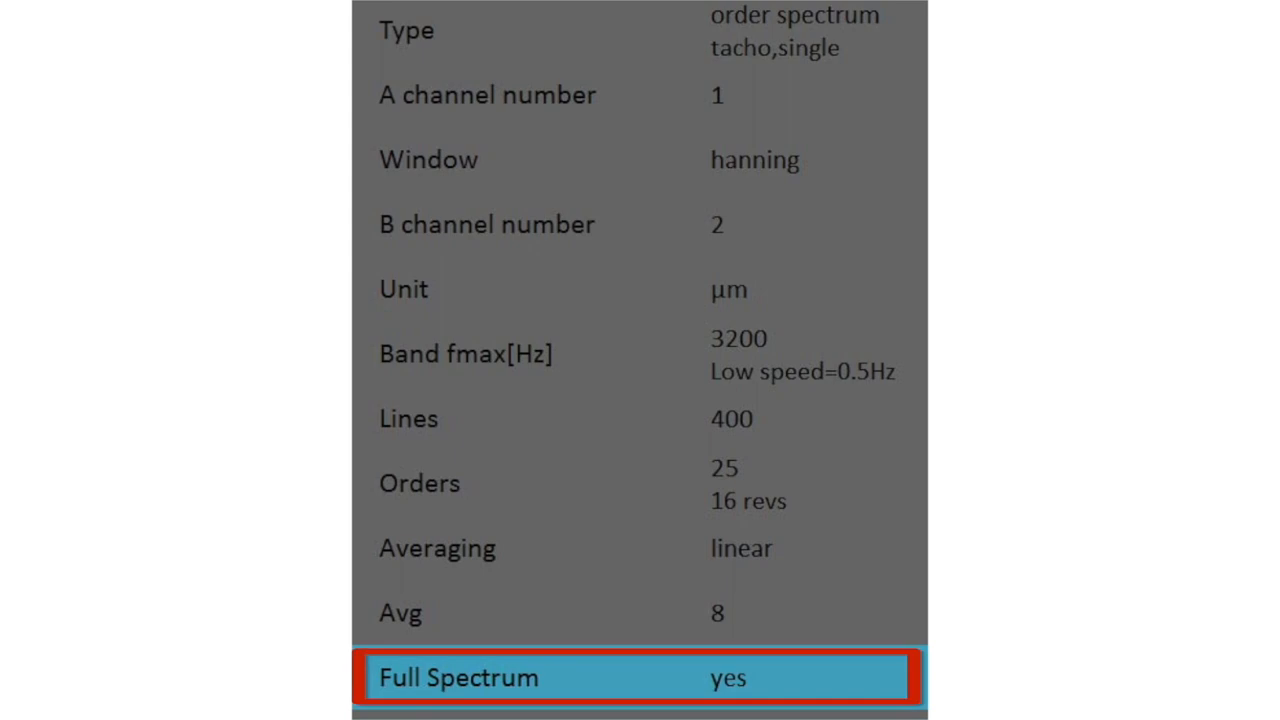